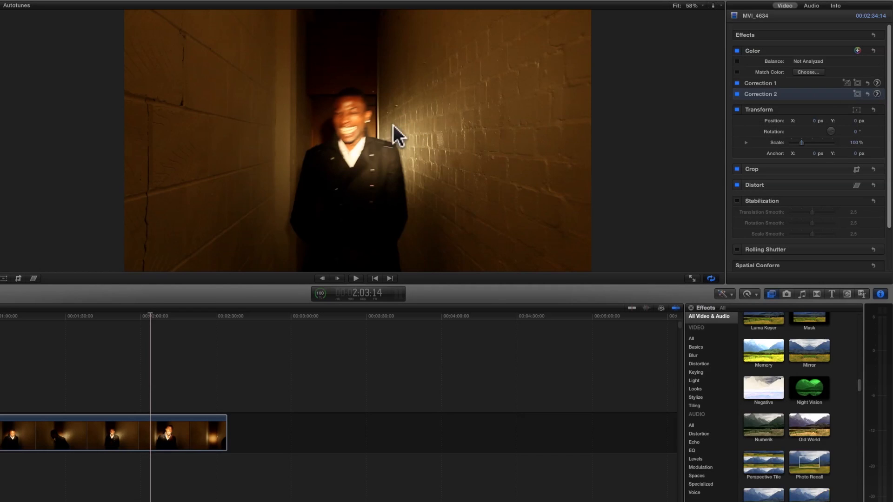
# Add a colour mask to Correction 2 and sample the wall colour it should isolate
pyautogui.click(745, 94)
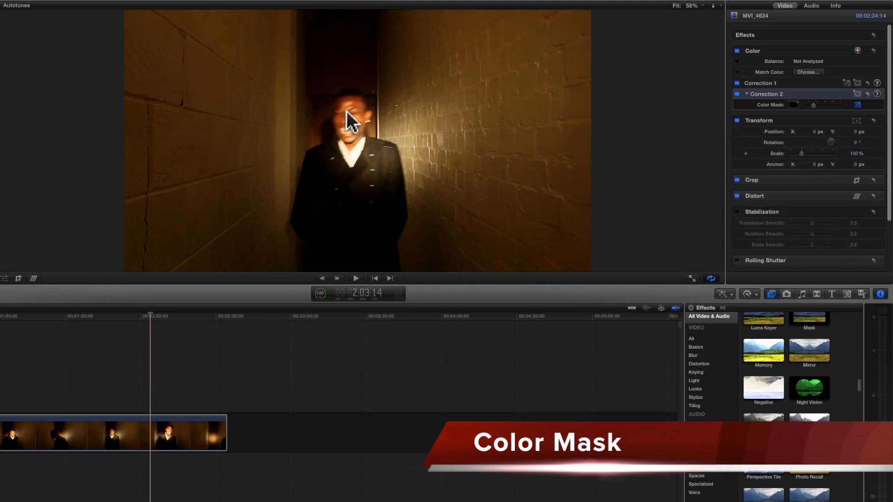
pyautogui.click(346, 107)
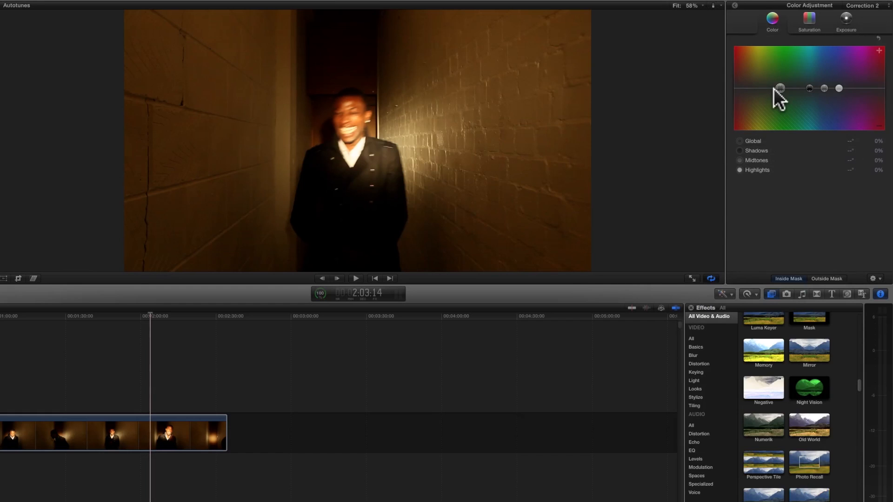
# Push the Global colour puck into a strong green tint, about 109° at +90%
pyautogui.moveTo(780, 87); pyautogui.dragTo(783, 73)
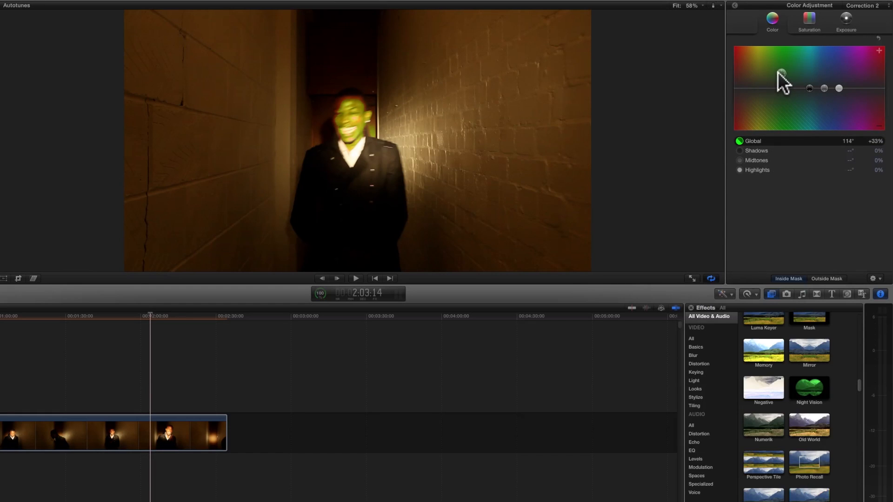
pyautogui.moveTo(781, 73); pyautogui.dragTo(815, 65)
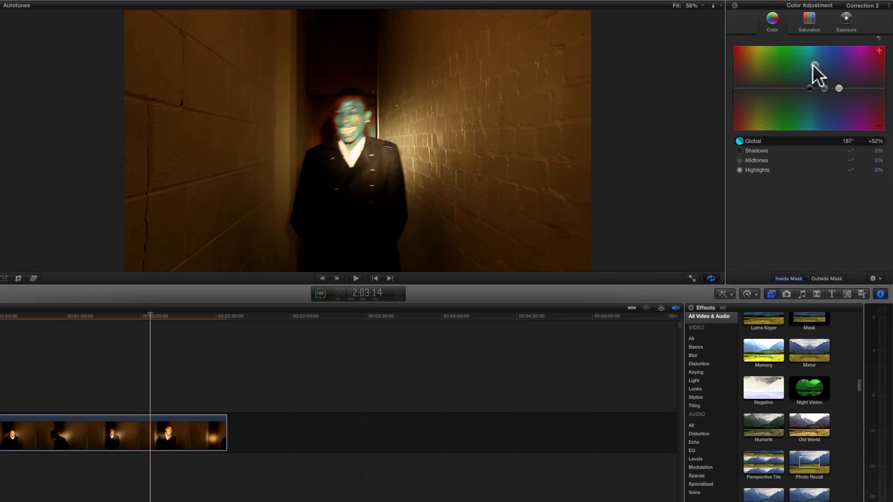
pyautogui.moveTo(815, 65); pyautogui.dragTo(761, 68)
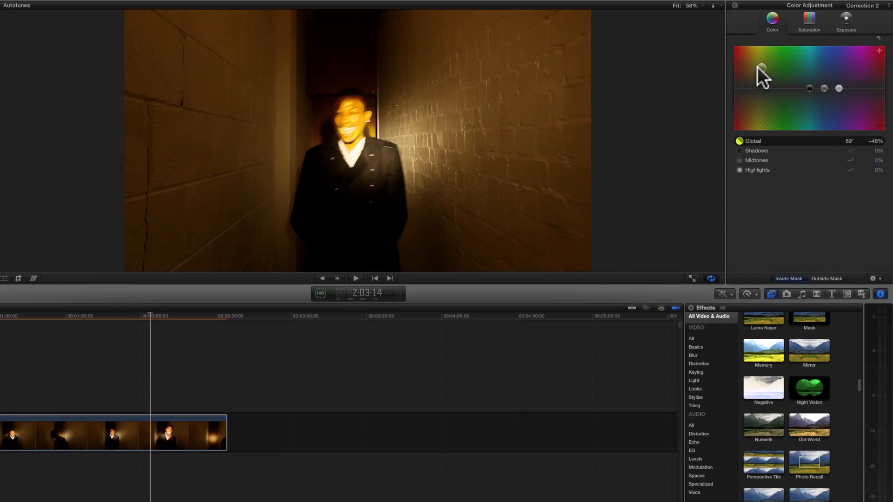
pyautogui.moveTo(761, 67); pyautogui.dragTo(779, 63)
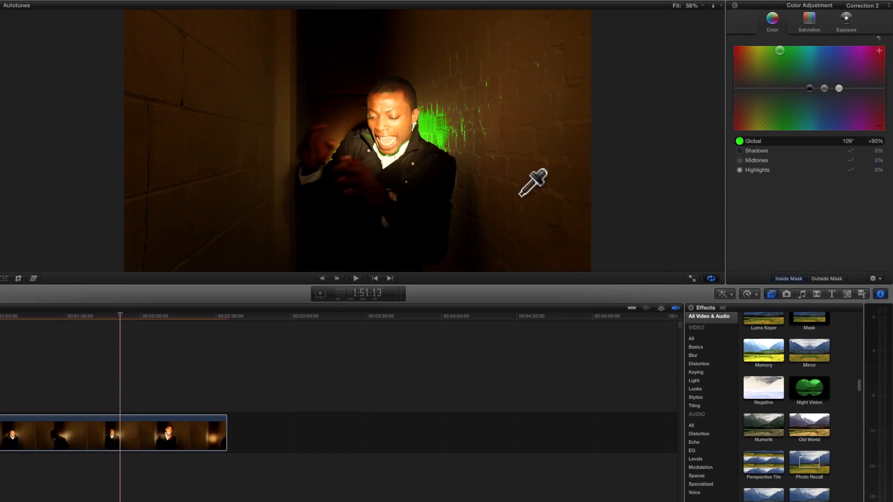
pyautogui.moveTo(732, 133)
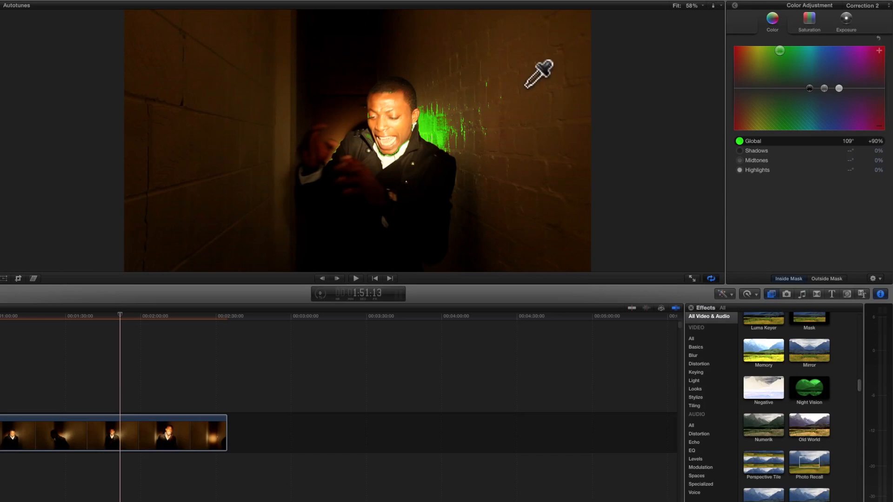
pyautogui.moveTo(743, 68)
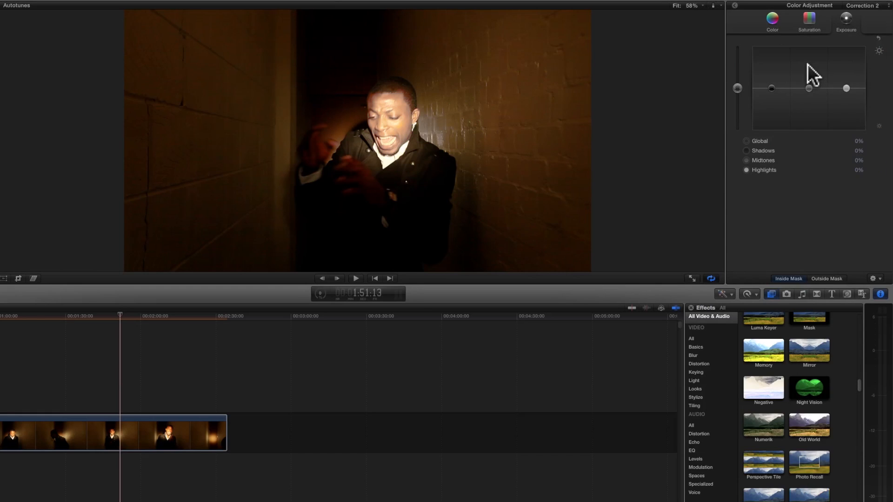
# Raise the masked area's midtone exposure fully and move on to the saturation adjustments
pyautogui.moveTo(809, 93); pyautogui.dragTo(814, 67)
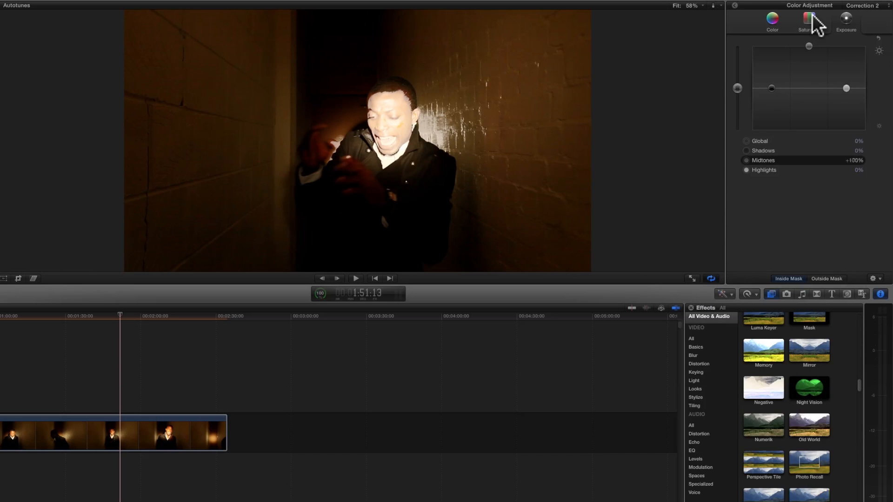
pyautogui.click(356, 278)
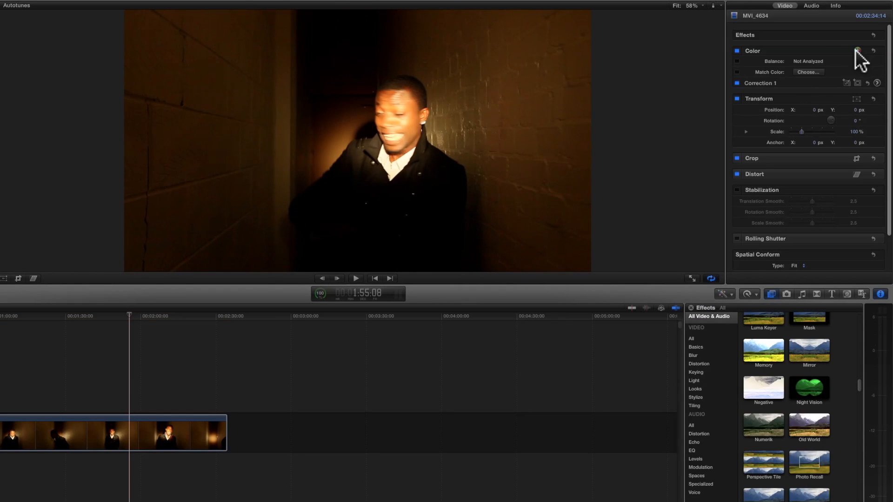
pyautogui.moveTo(857, 50)
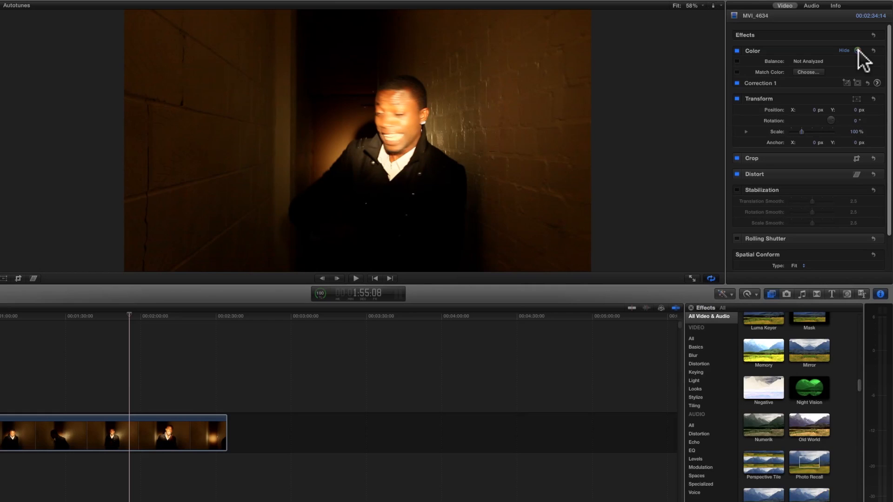
# Add Correction 2 with a shape mask stretched into a tall oval around the man
pyautogui.click(857, 50)
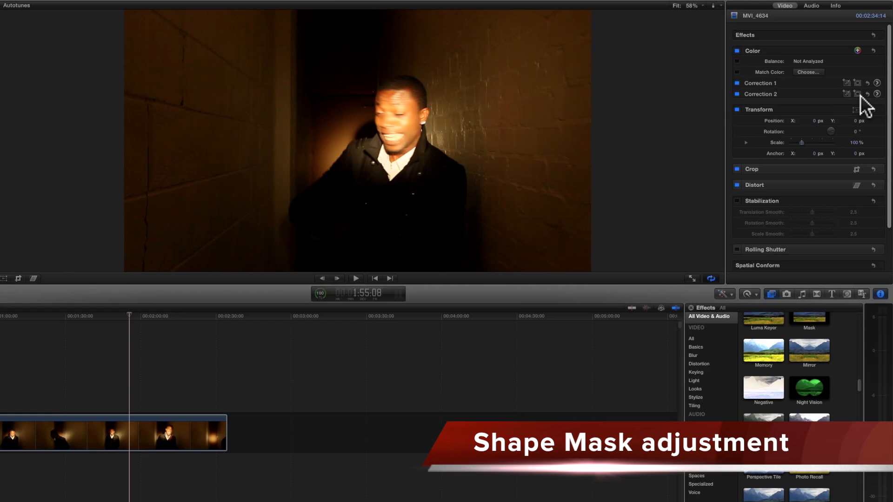
pyautogui.click(856, 94)
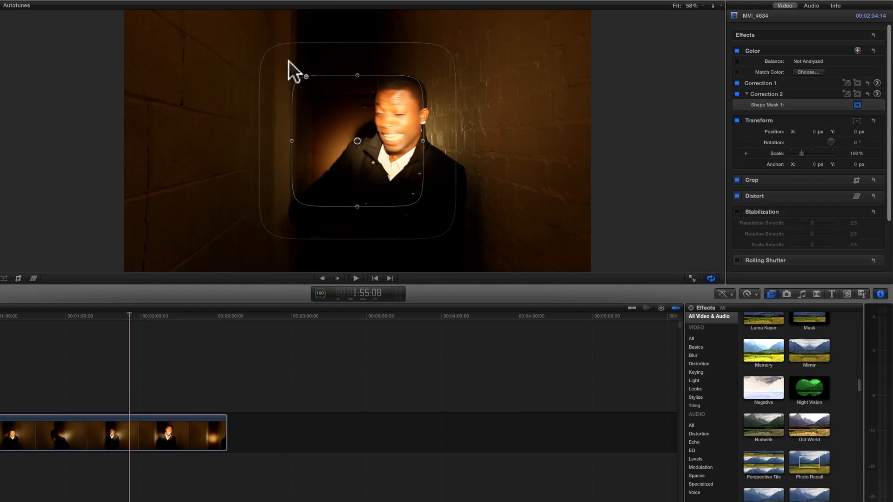
pyautogui.moveTo(254, 45)
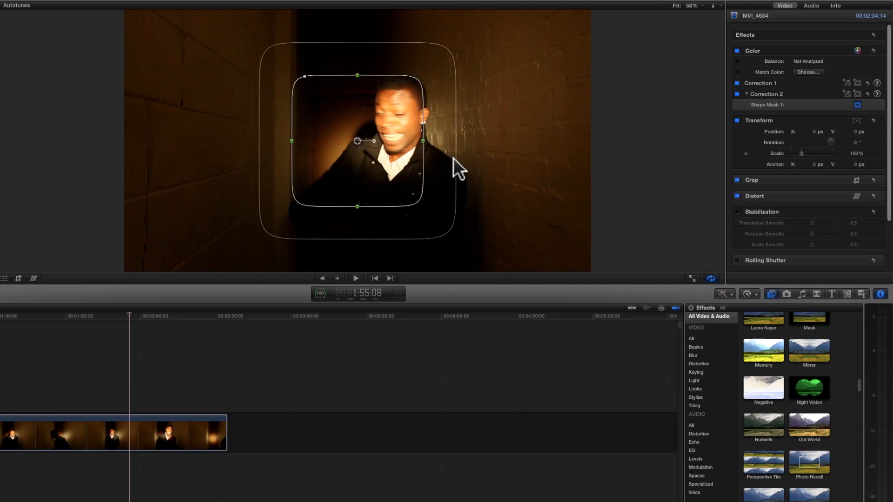
pyautogui.moveTo(424, 140); pyautogui.dragTo(561, 140)
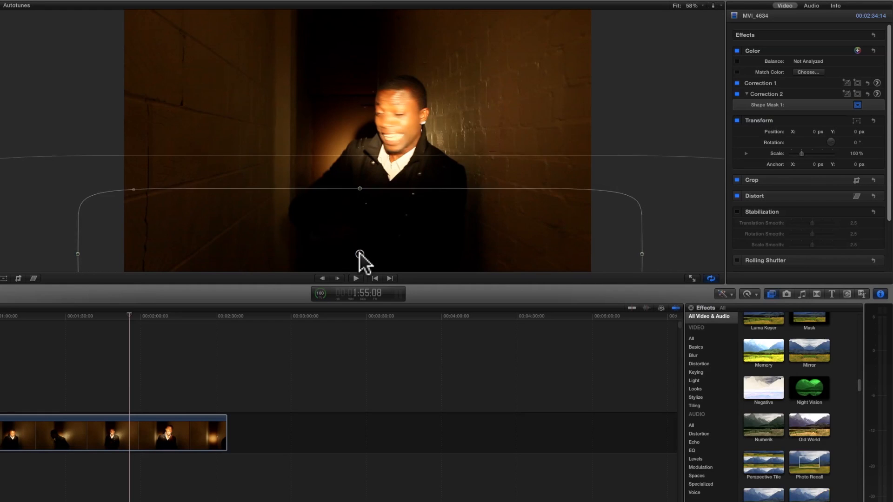
pyautogui.moveTo(359, 255); pyautogui.dragTo(386, 139)
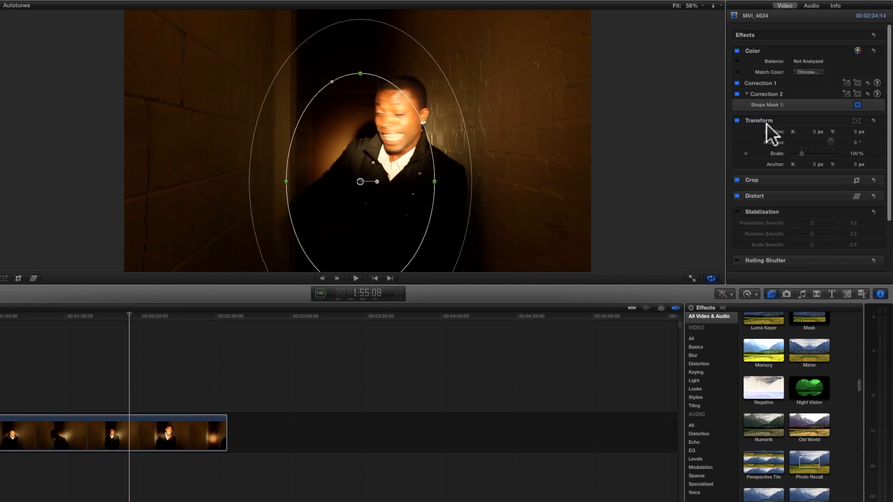
pyautogui.moveTo(800, 113)
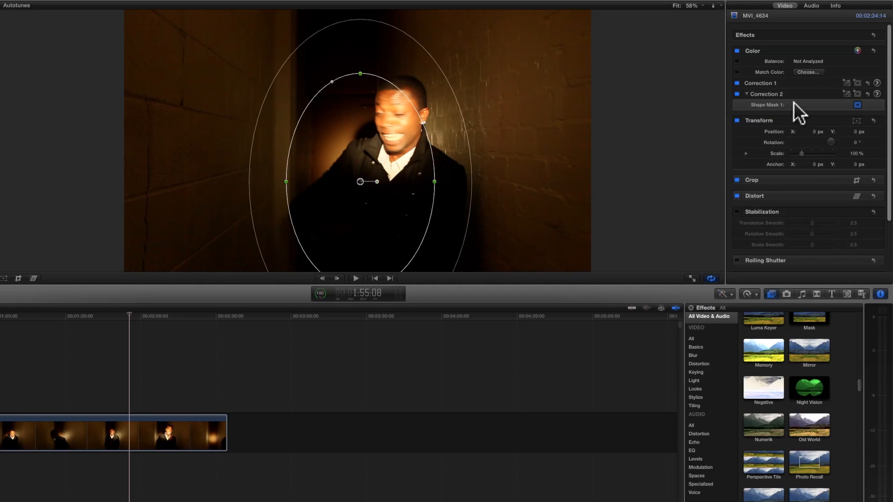
# Tint the masked area blue with the Global puck, pulling midtones and highlights toward blue
pyautogui.click(856, 93)
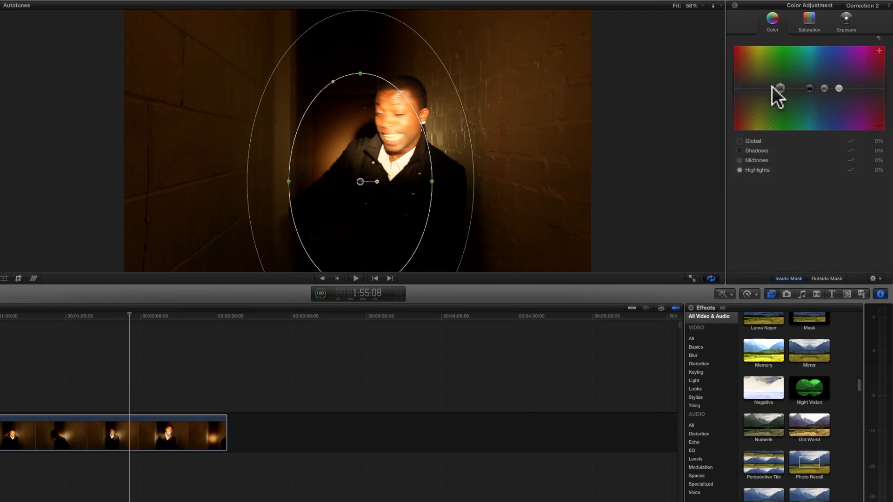
pyautogui.moveTo(779, 88); pyautogui.dragTo(781, 54)
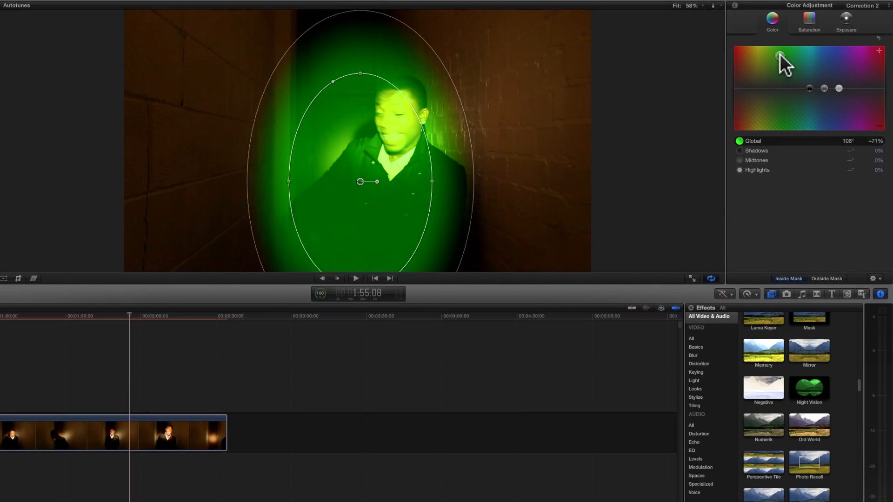
pyautogui.moveTo(780, 55); pyautogui.dragTo(734, 55)
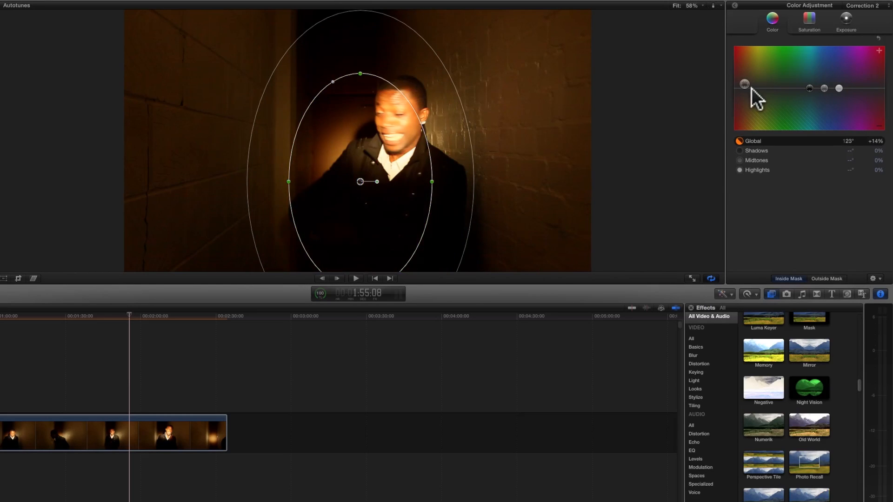
pyautogui.moveTo(744, 85); pyautogui.dragTo(832, 67)
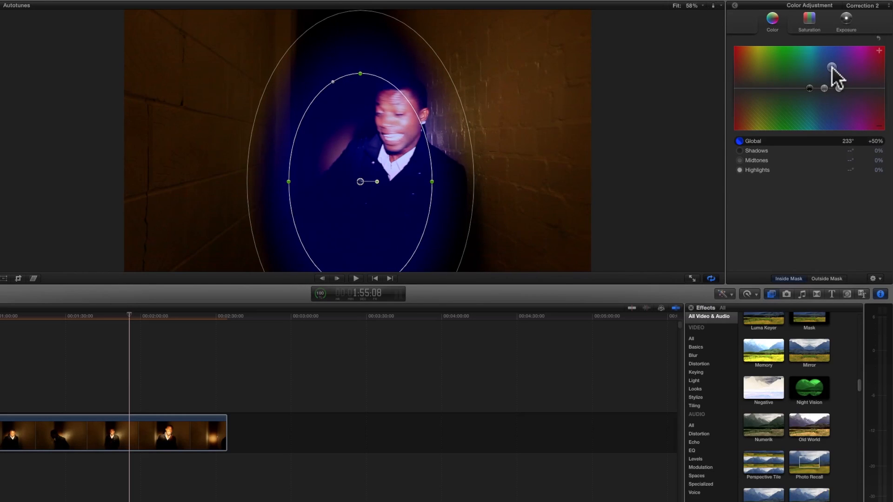
pyautogui.moveTo(830, 67); pyautogui.dragTo(825, 66)
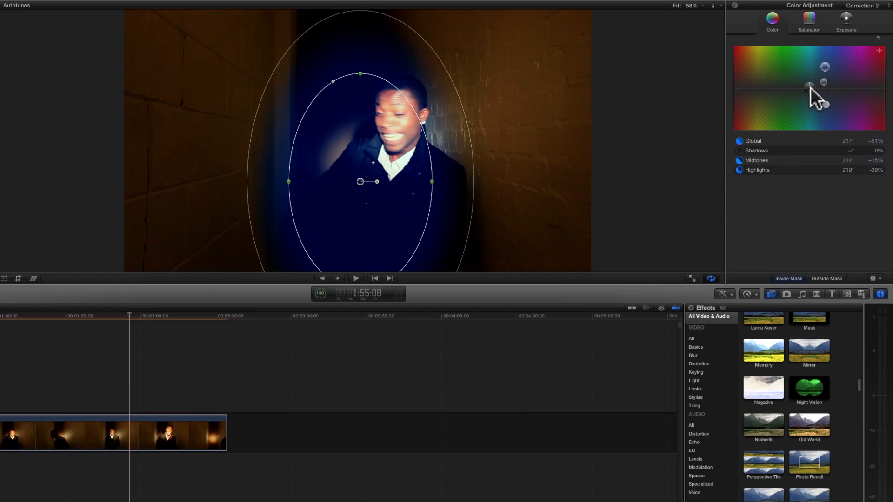
# Give the shadows a darker cyan-blue tint
pyautogui.moveTo(808, 88); pyautogui.dragTo(814, 89)
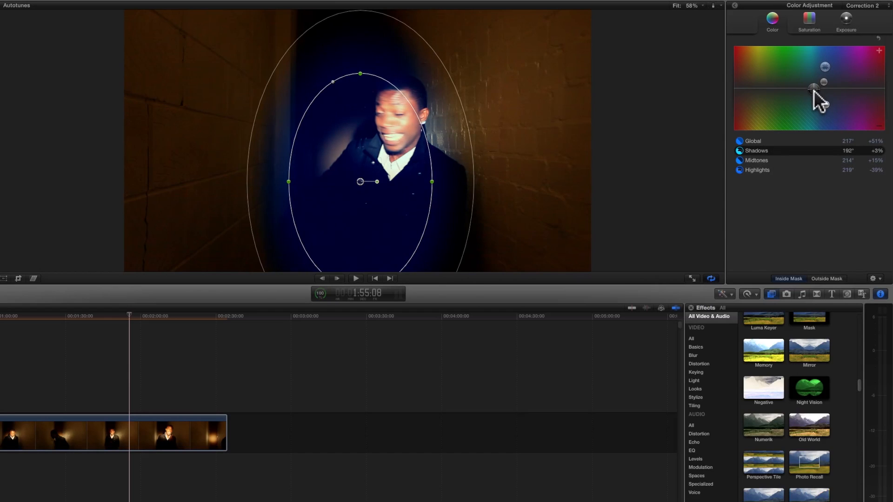
pyautogui.moveTo(814, 88); pyautogui.dragTo(812, 91)
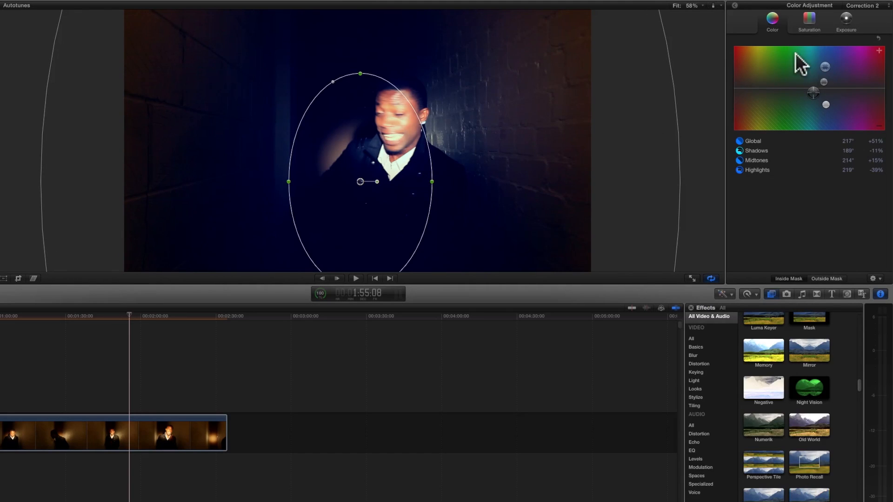
# Lift the masked area's global exposure slightly to about +3%
pyautogui.click(846, 23)
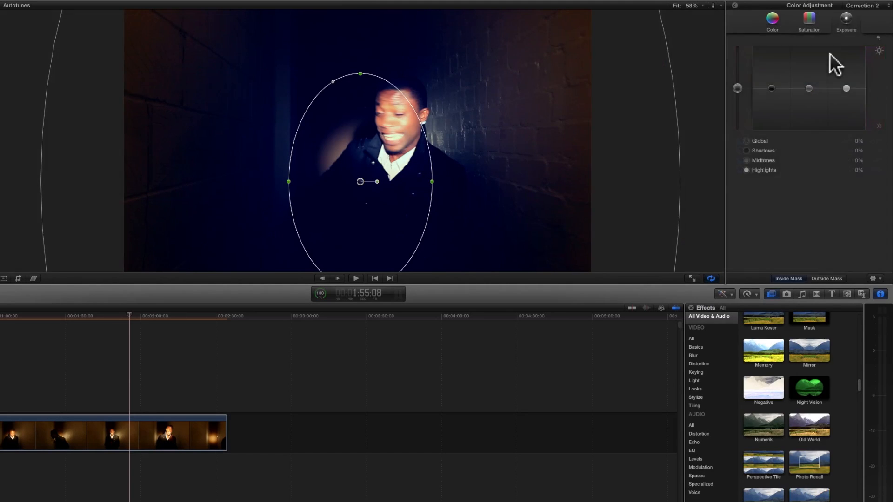
pyautogui.moveTo(737, 89); pyautogui.dragTo(737, 85)
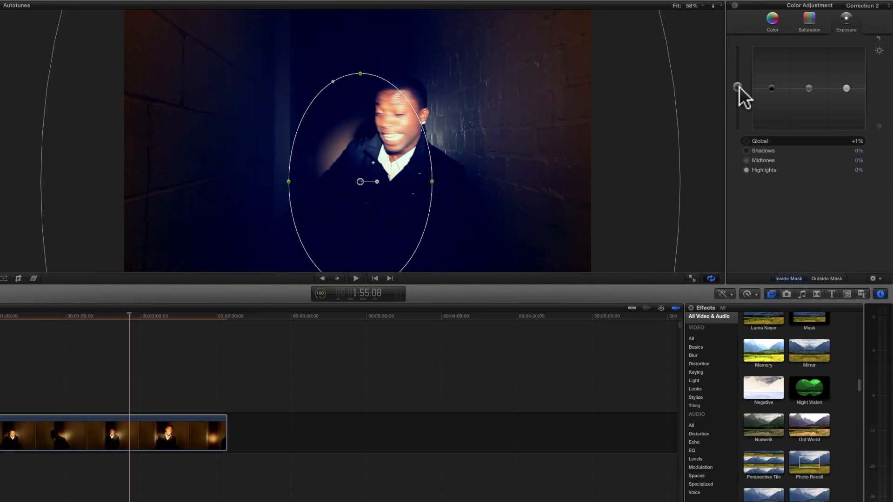
pyautogui.moveTo(736, 86); pyautogui.dragTo(737, 85)
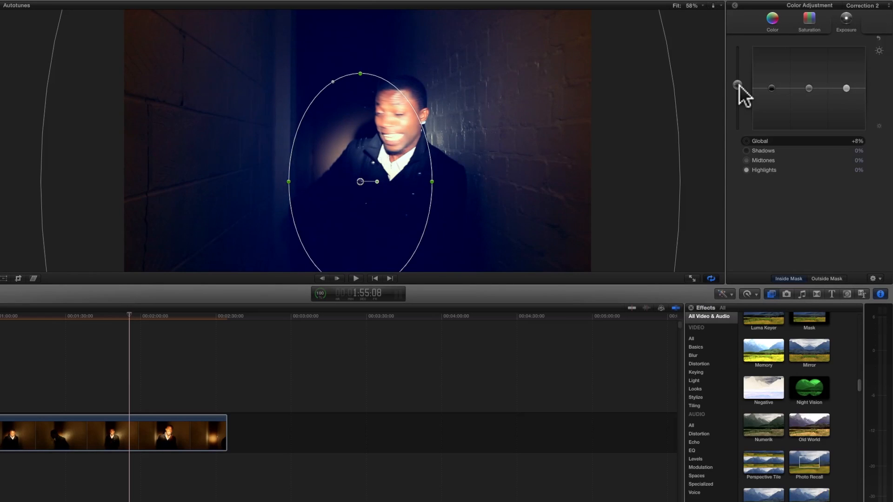
pyautogui.moveTo(737, 84); pyautogui.dragTo(840, 89)
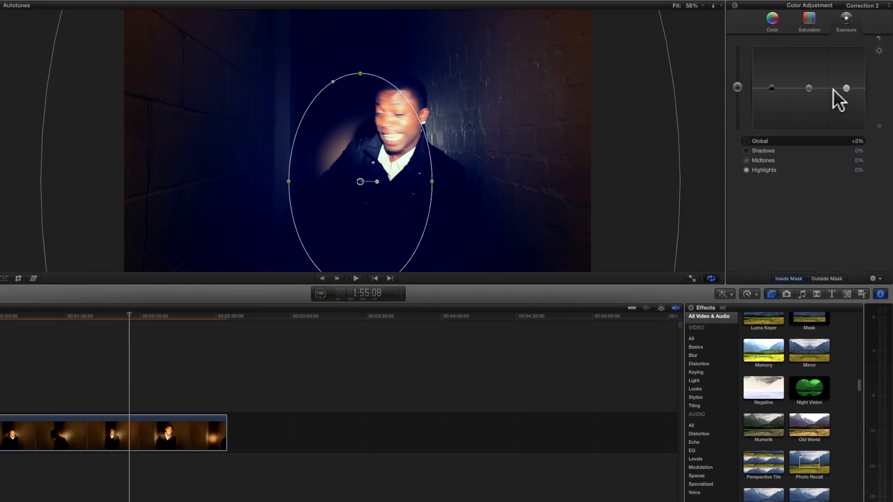
# Raise highlights to about +15% and midtones to about +5% inside the mask
pyautogui.moveTo(845, 88); pyautogui.dragTo(846, 83)
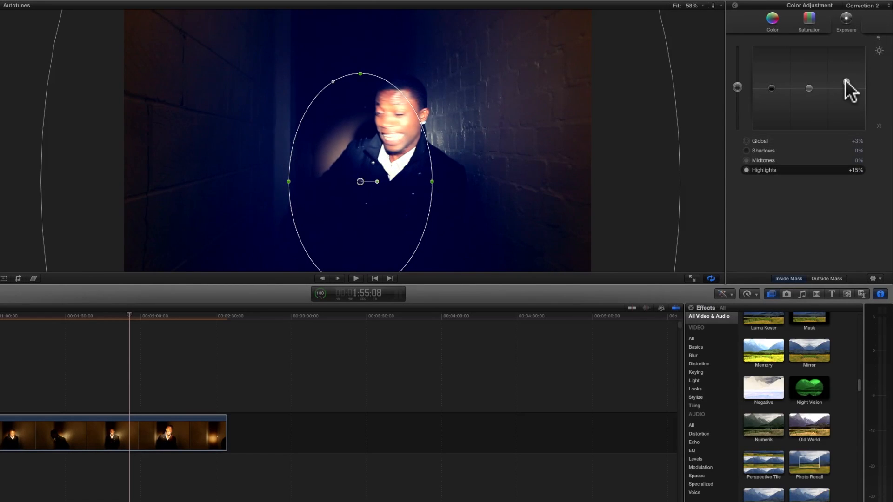
pyautogui.moveTo(808, 88); pyautogui.dragTo(845, 82)
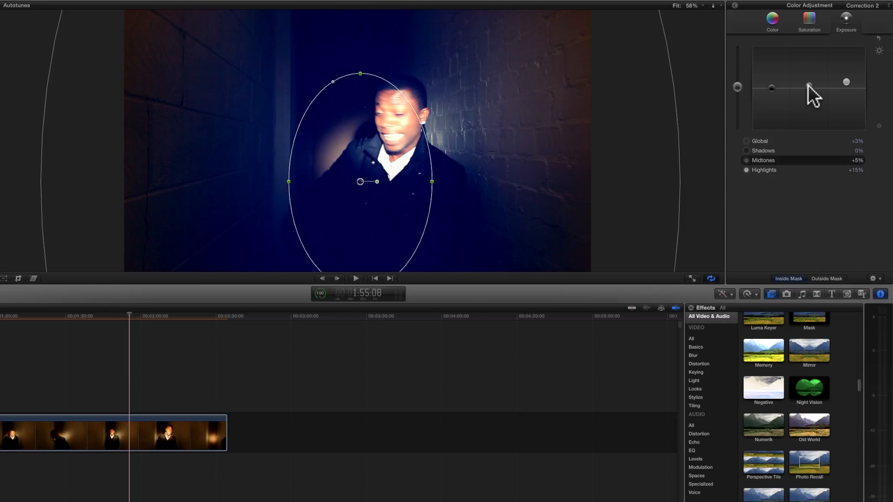
pyautogui.moveTo(808, 91); pyautogui.dragTo(808, 99)
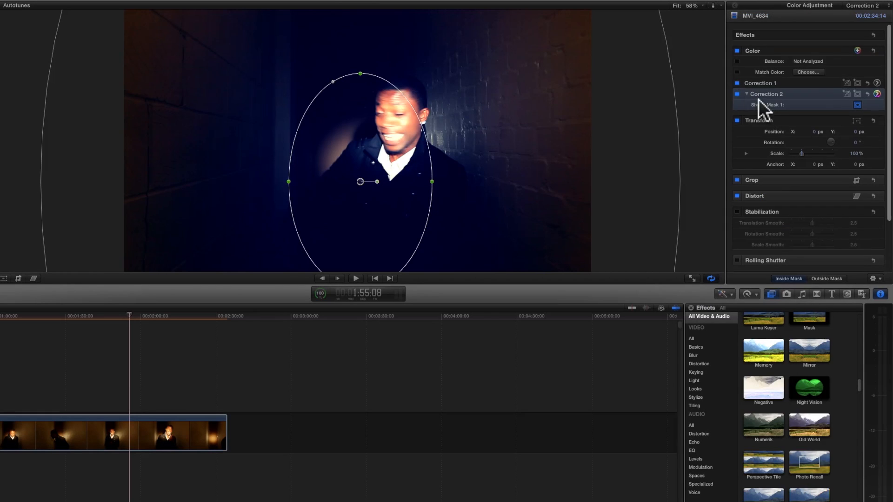
pyautogui.click(784, 6)
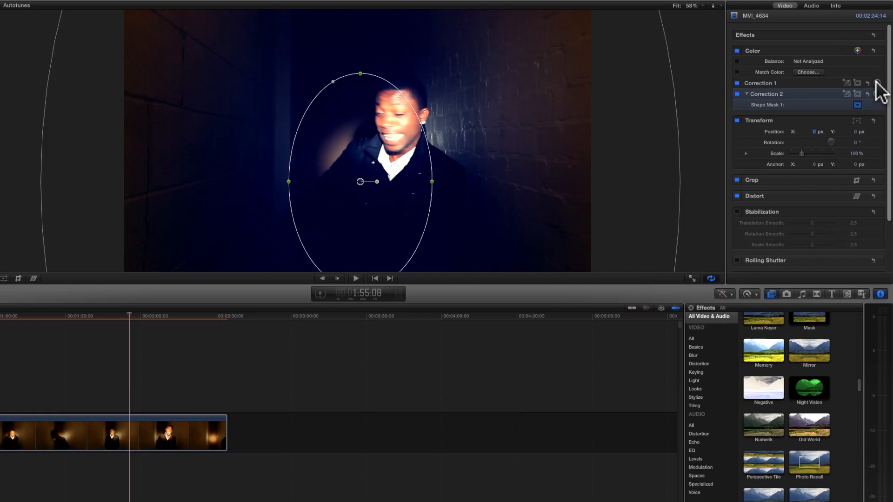
pyautogui.moveTo(877, 83)
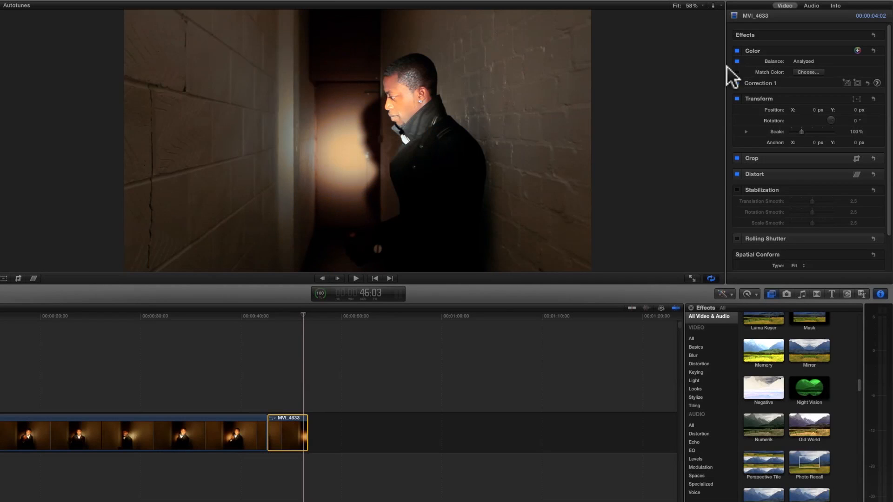
pyautogui.moveTo(380, 59)
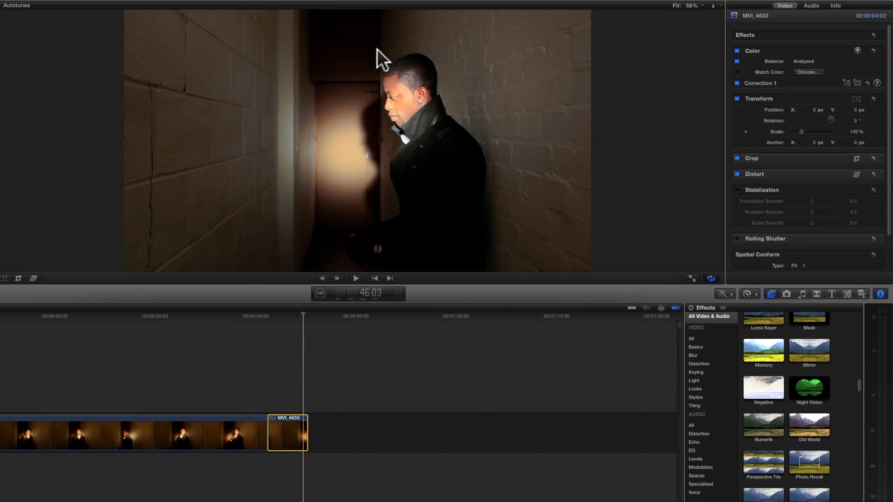
pyautogui.moveTo(359, 135)
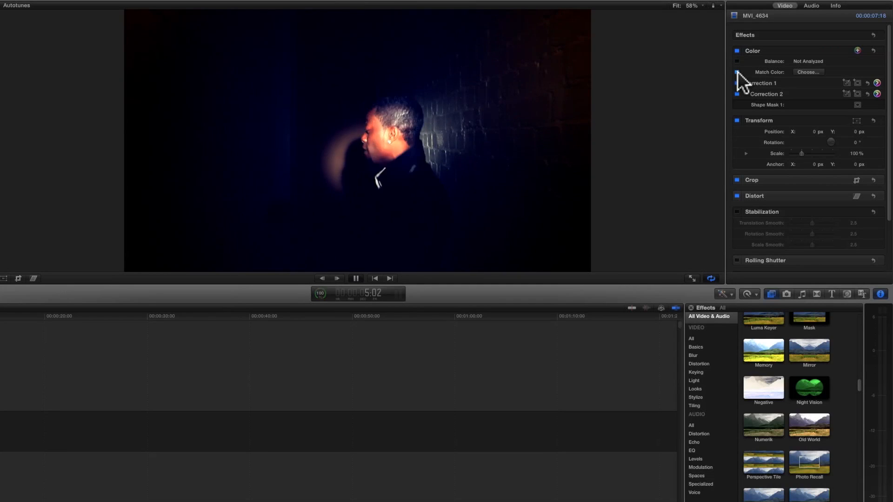
# Match the clip's colour to a reference frame from the warm MVI_4633 clip
pyautogui.click(808, 72)
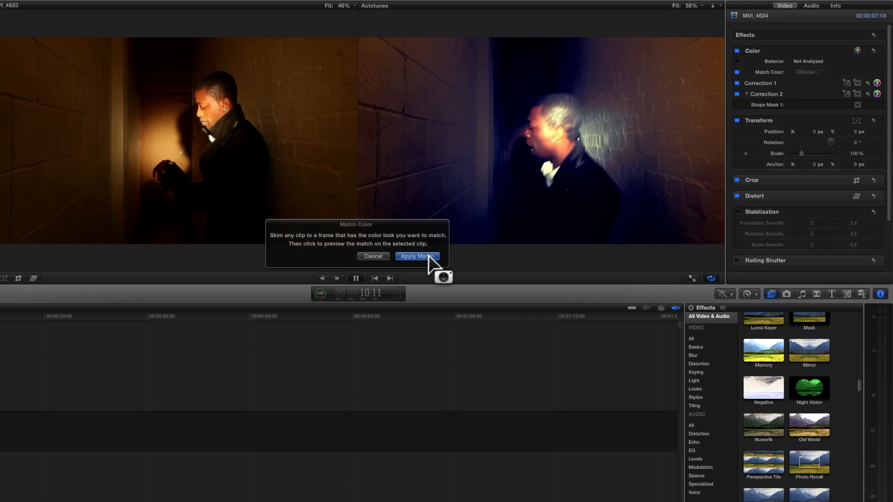
pyautogui.click(417, 255)
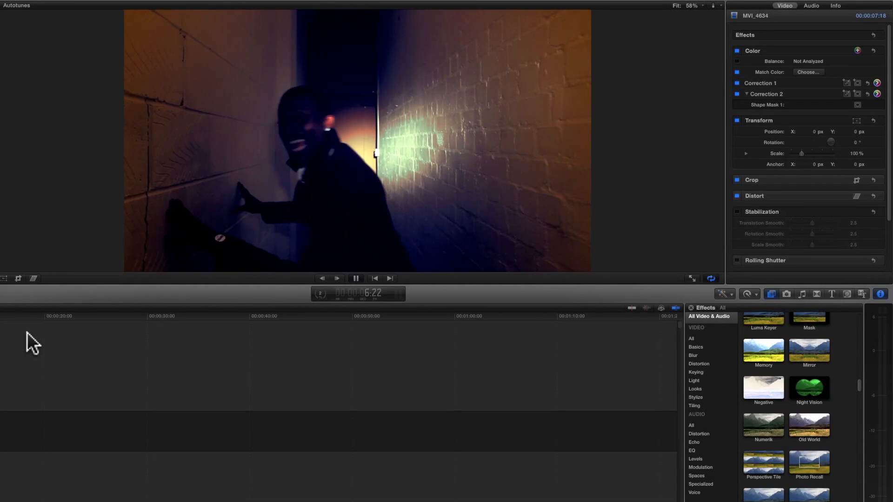